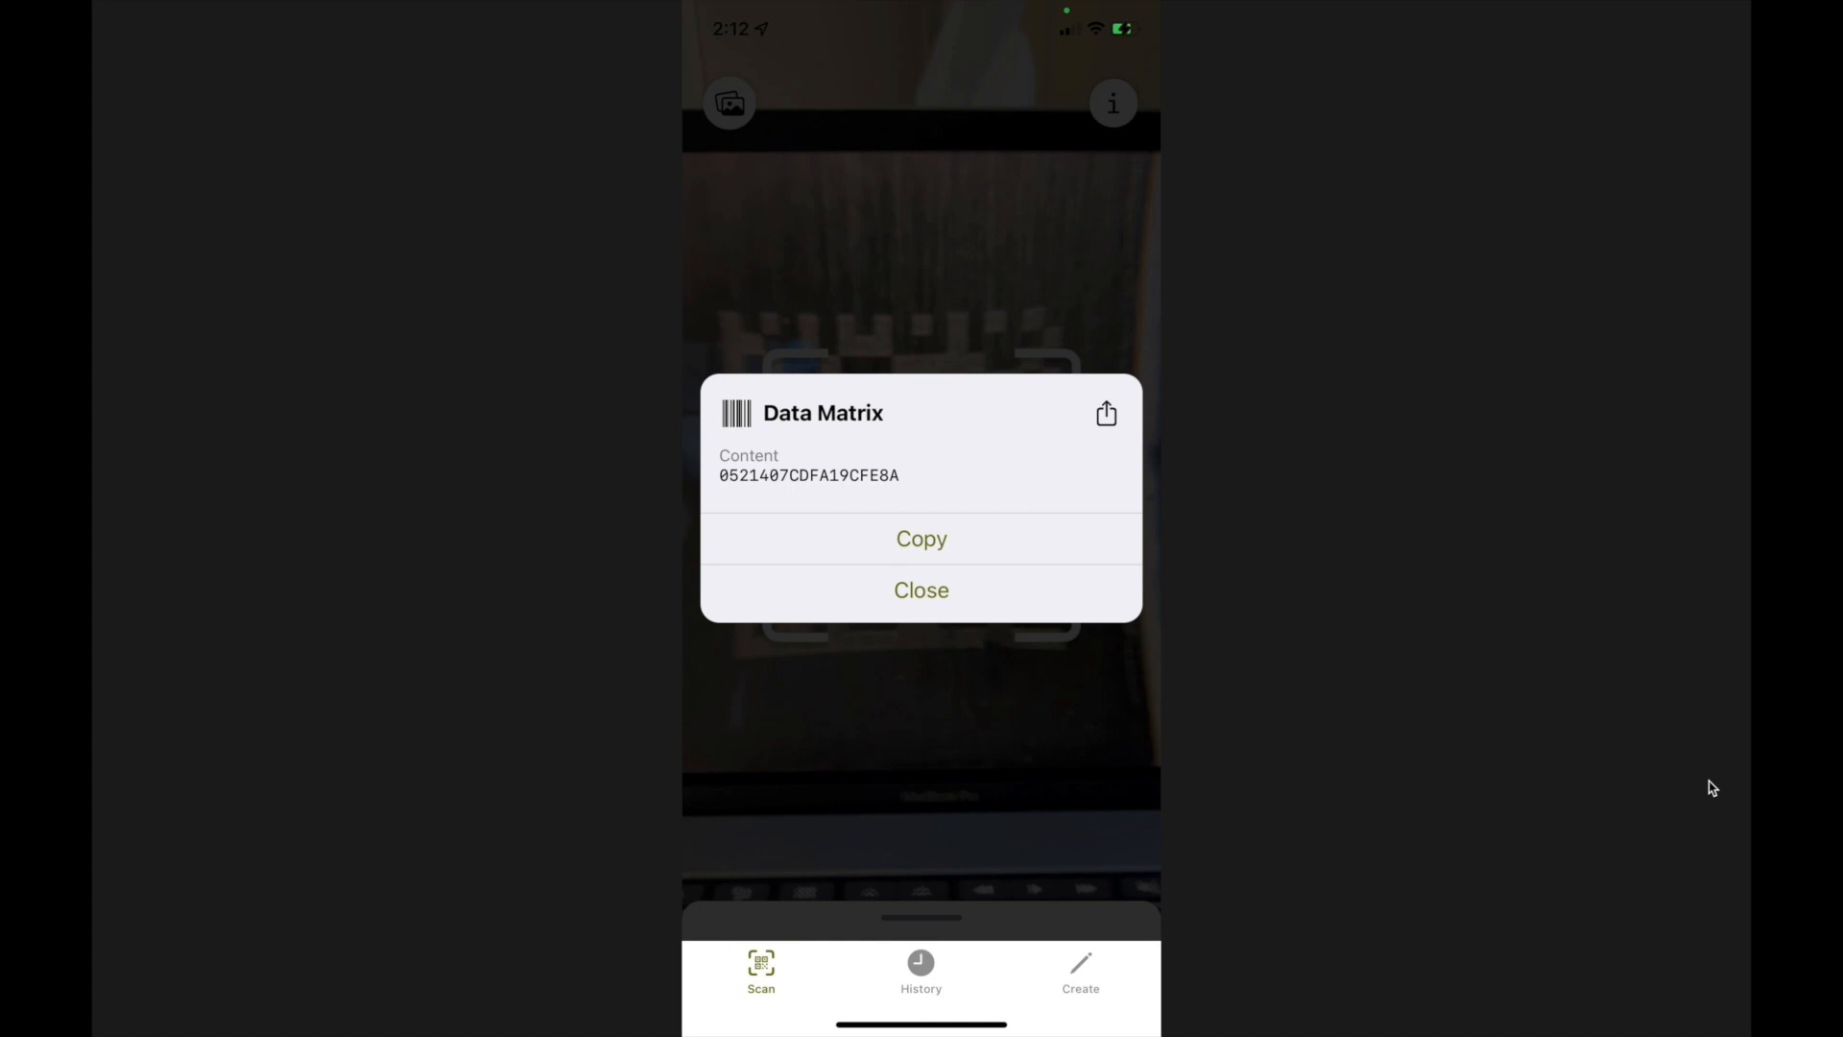
mouse_move(1137, 570)
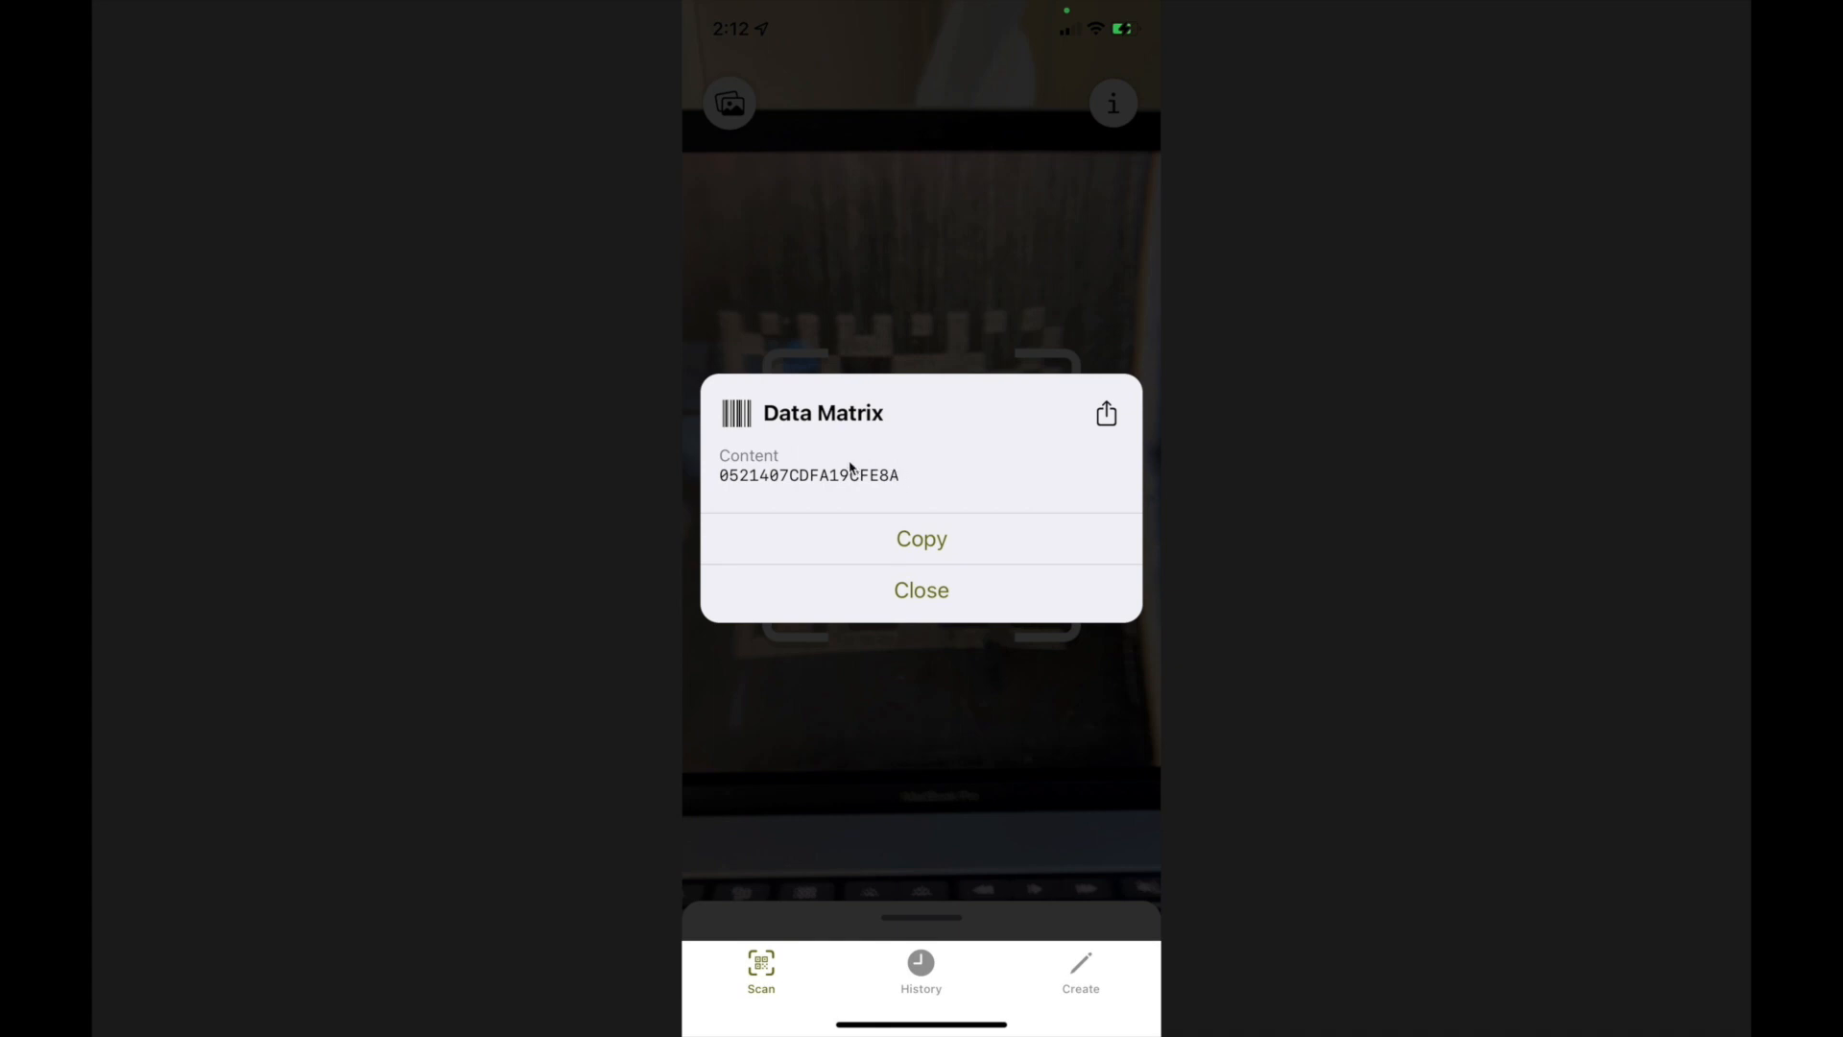
mouse_move(885, 482)
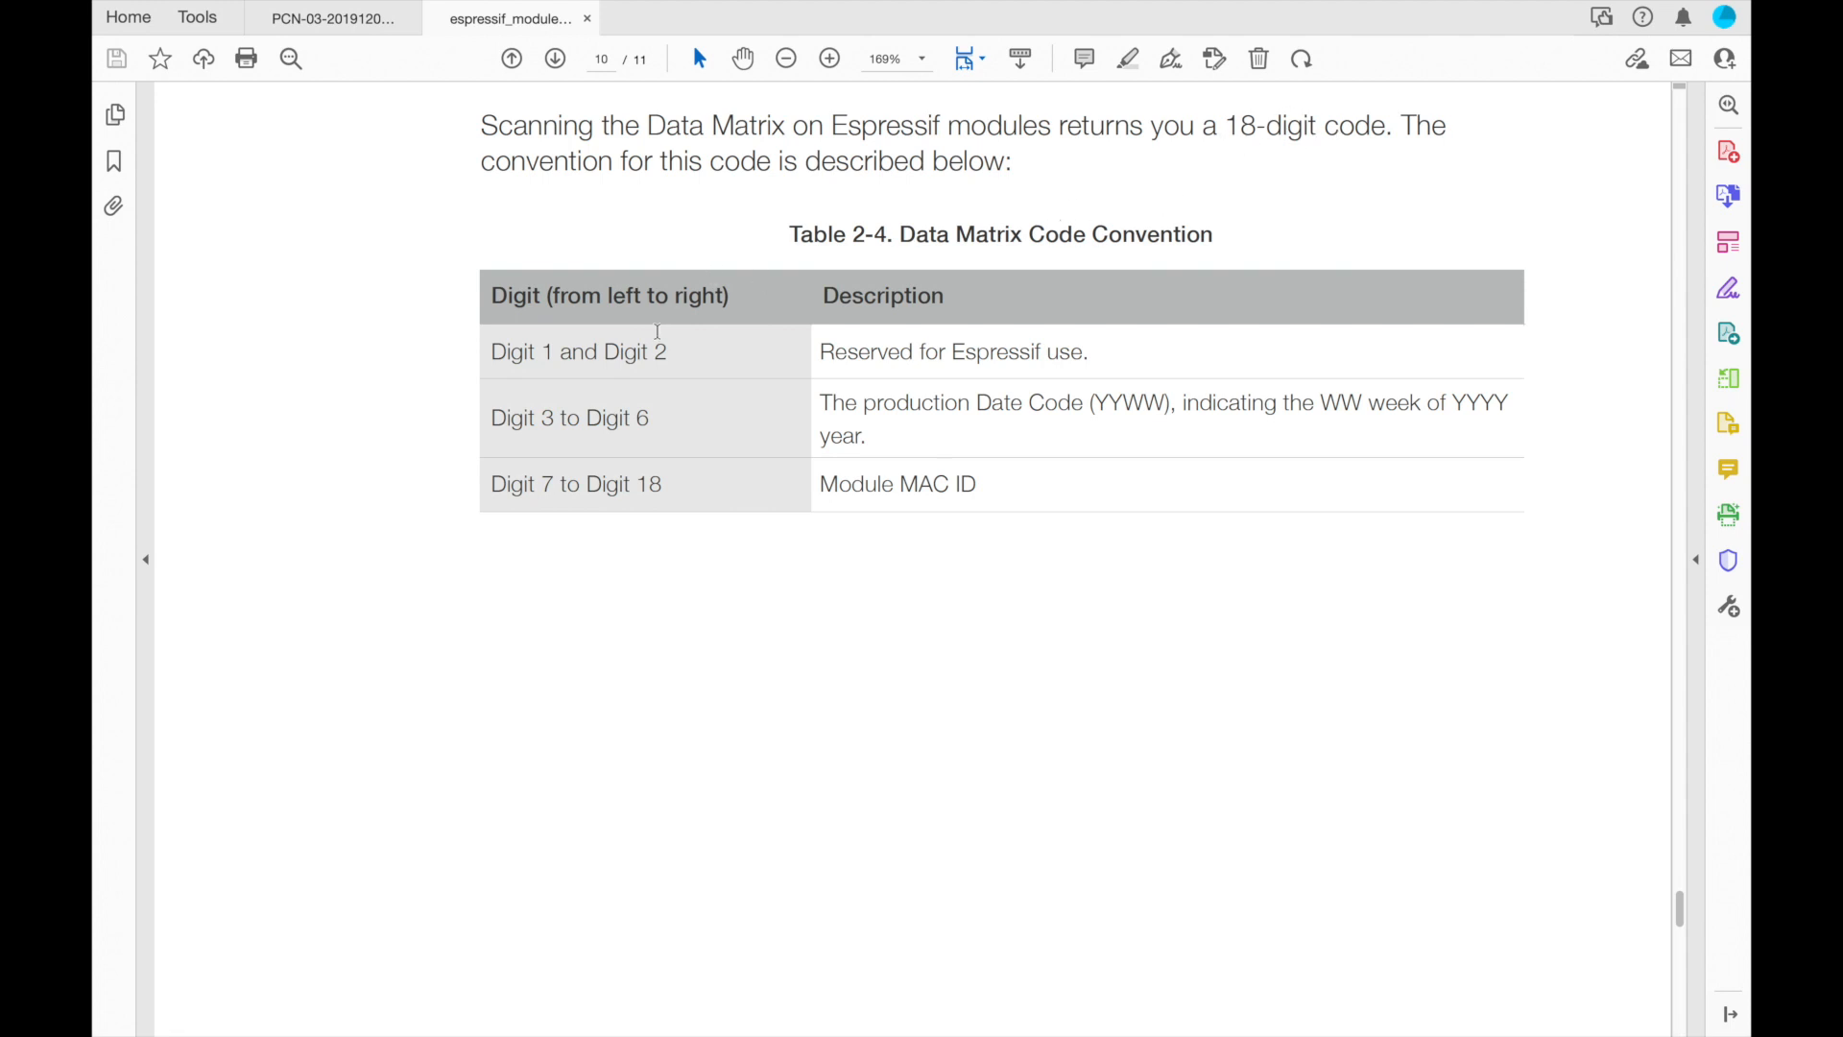
mouse_move(1002, 360)
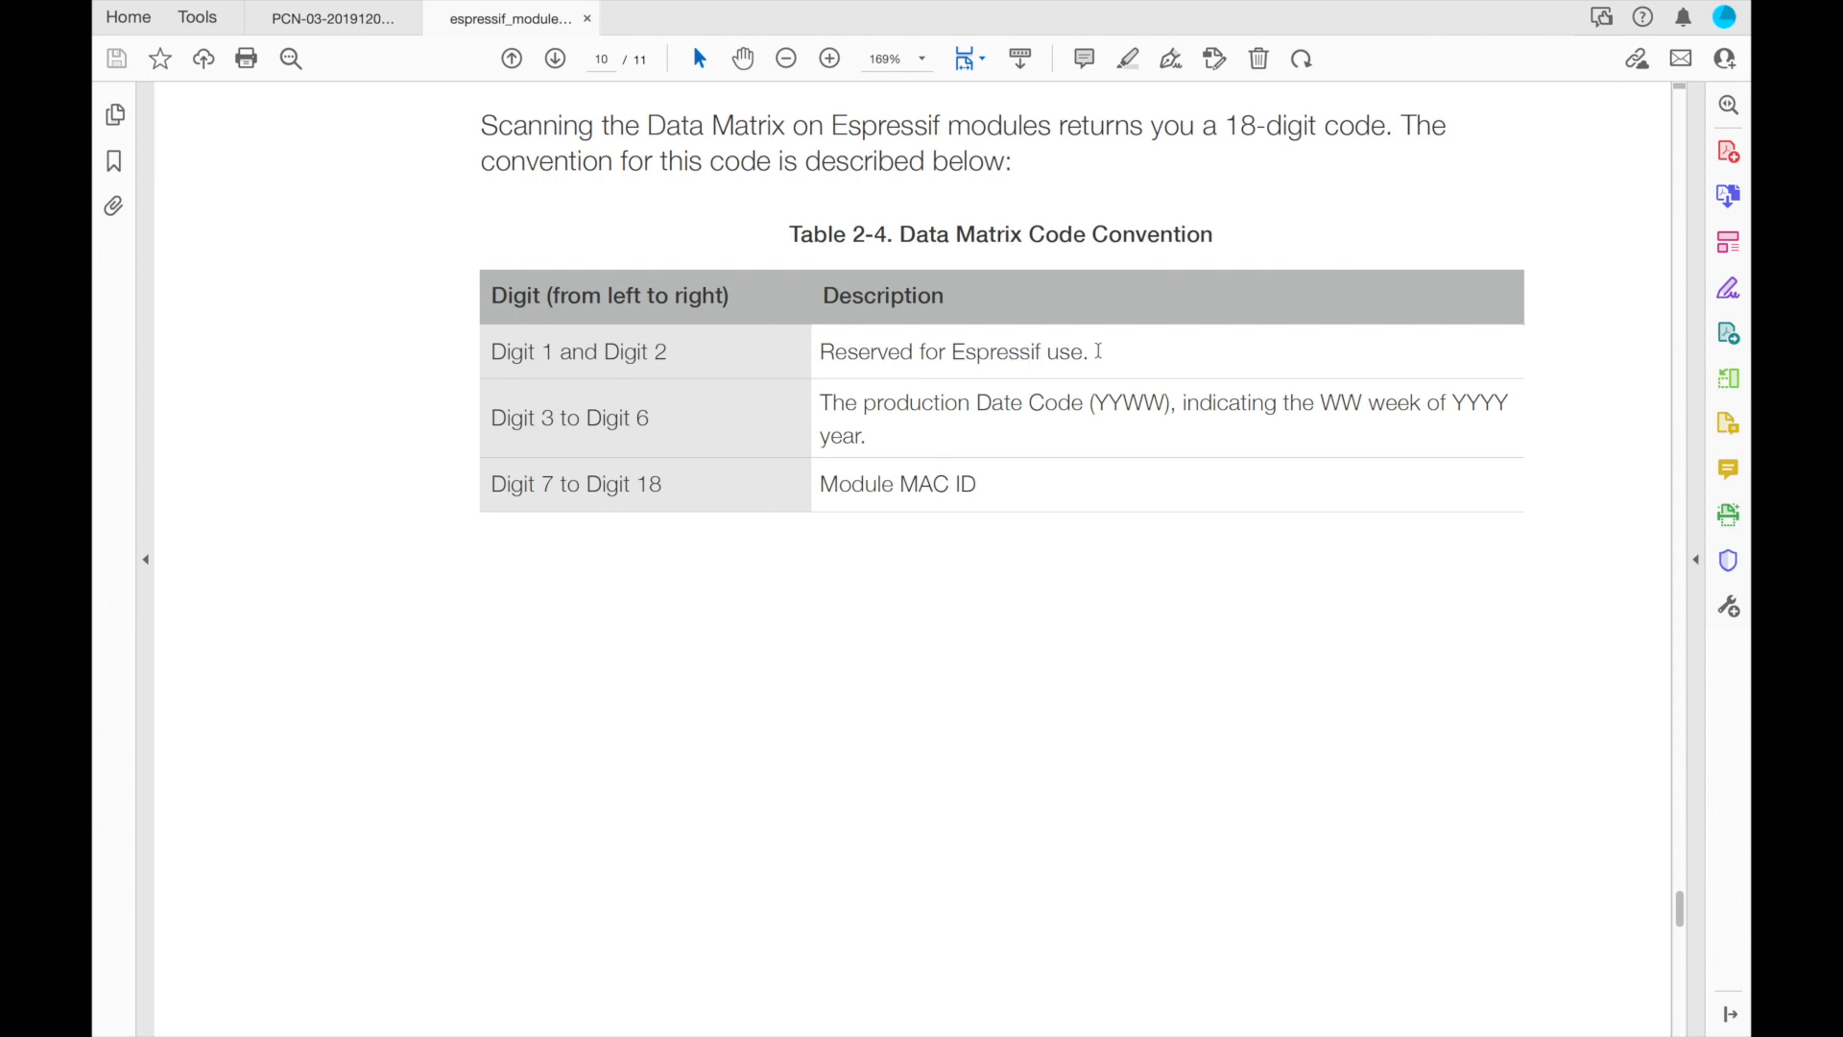
mouse_move(565, 438)
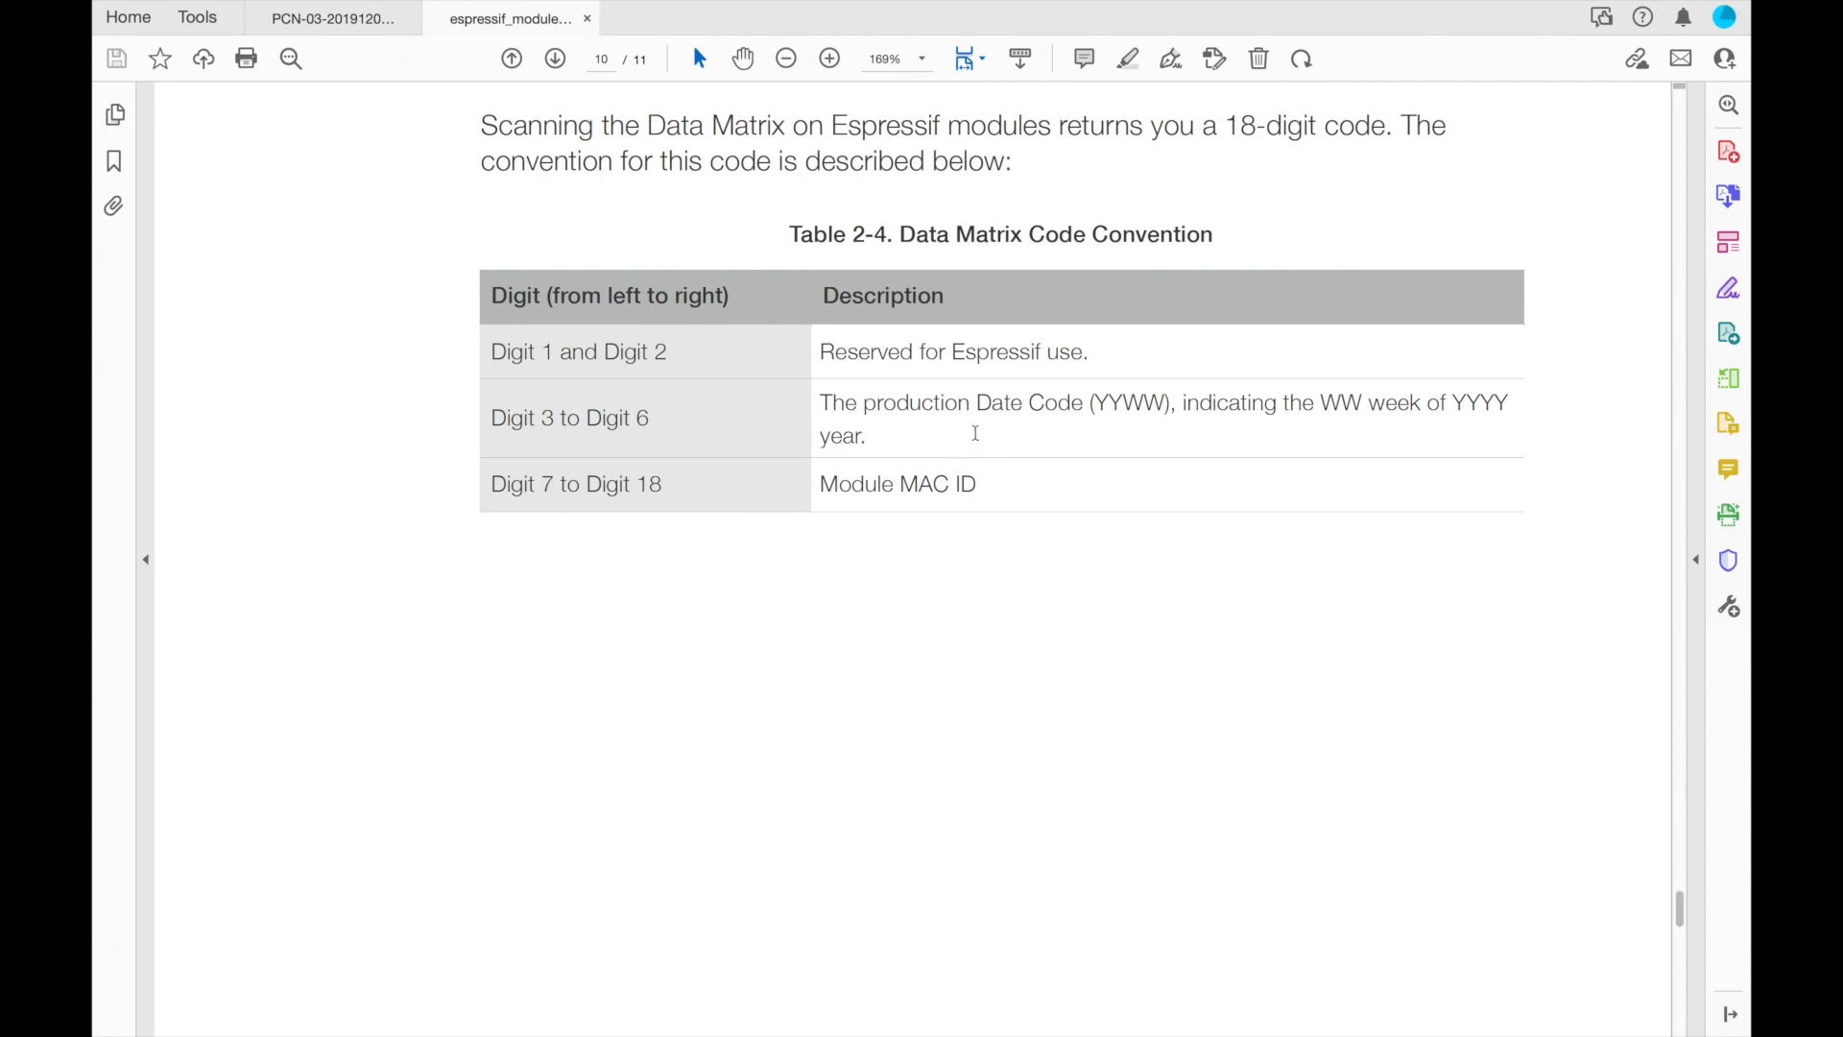
mouse_move(1323, 431)
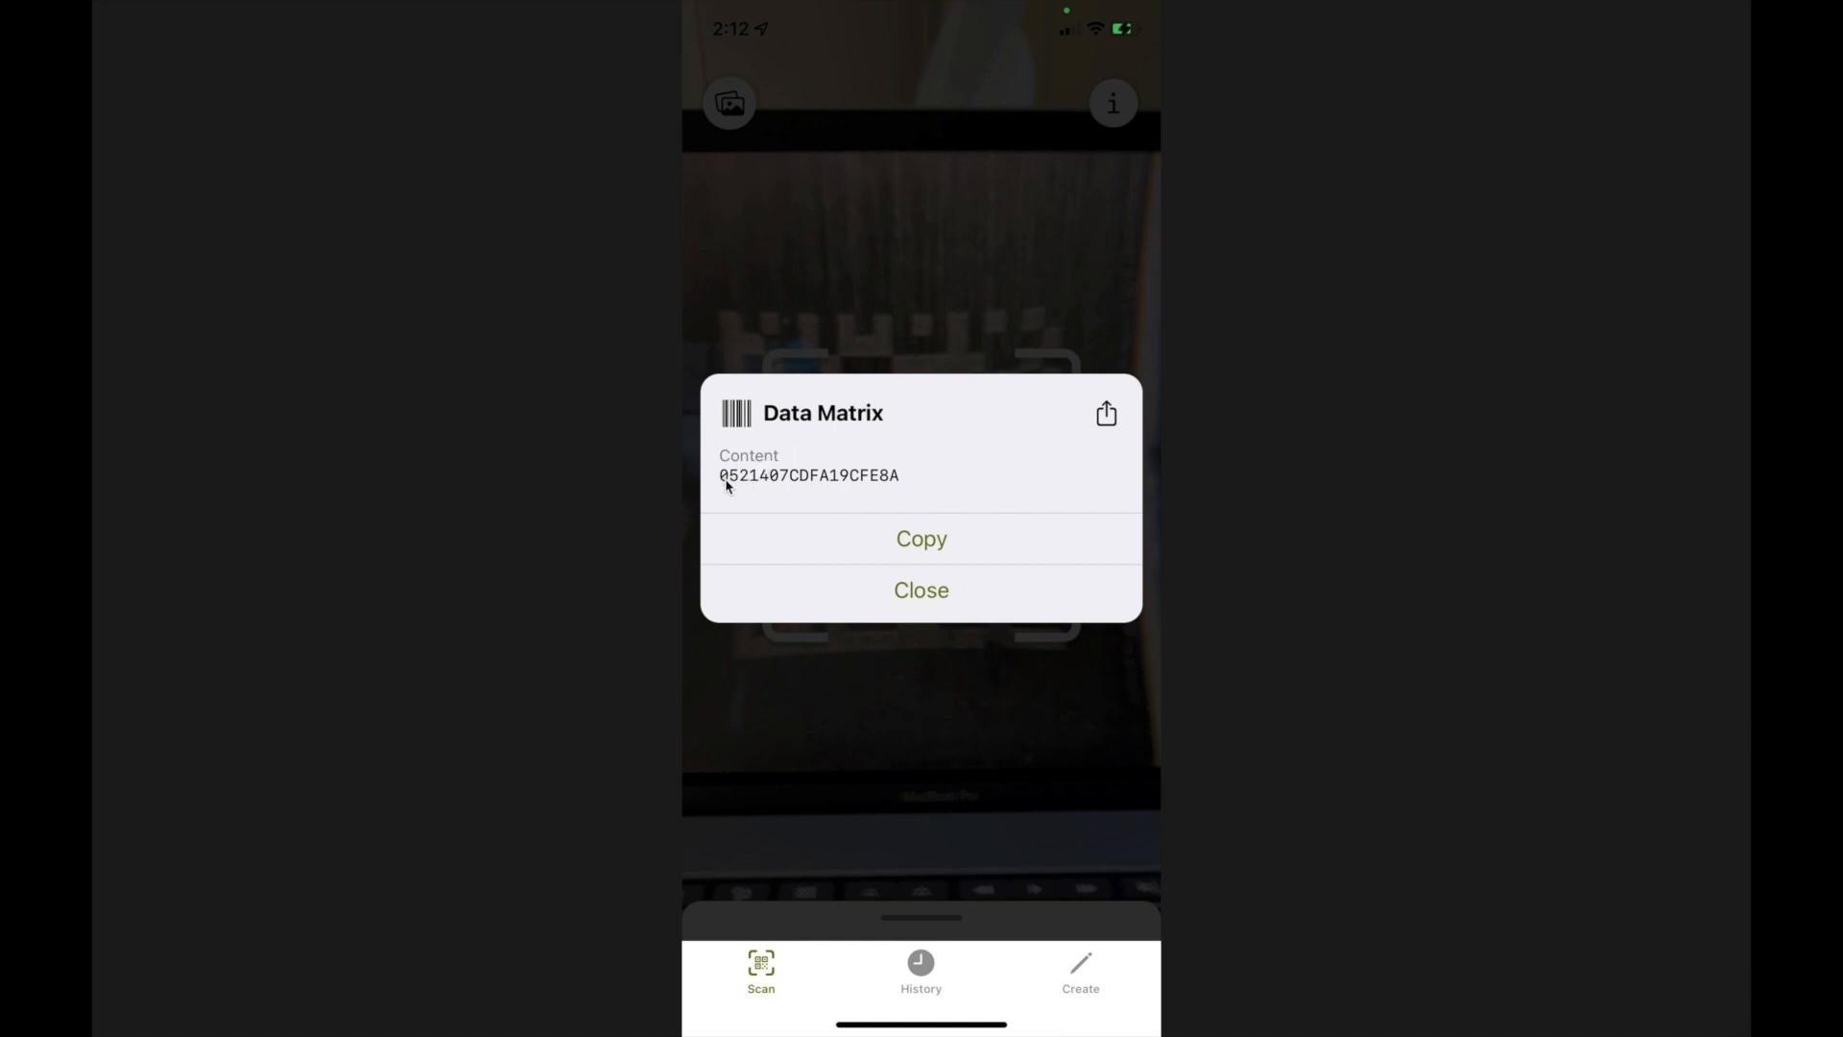
mouse_move(749, 492)
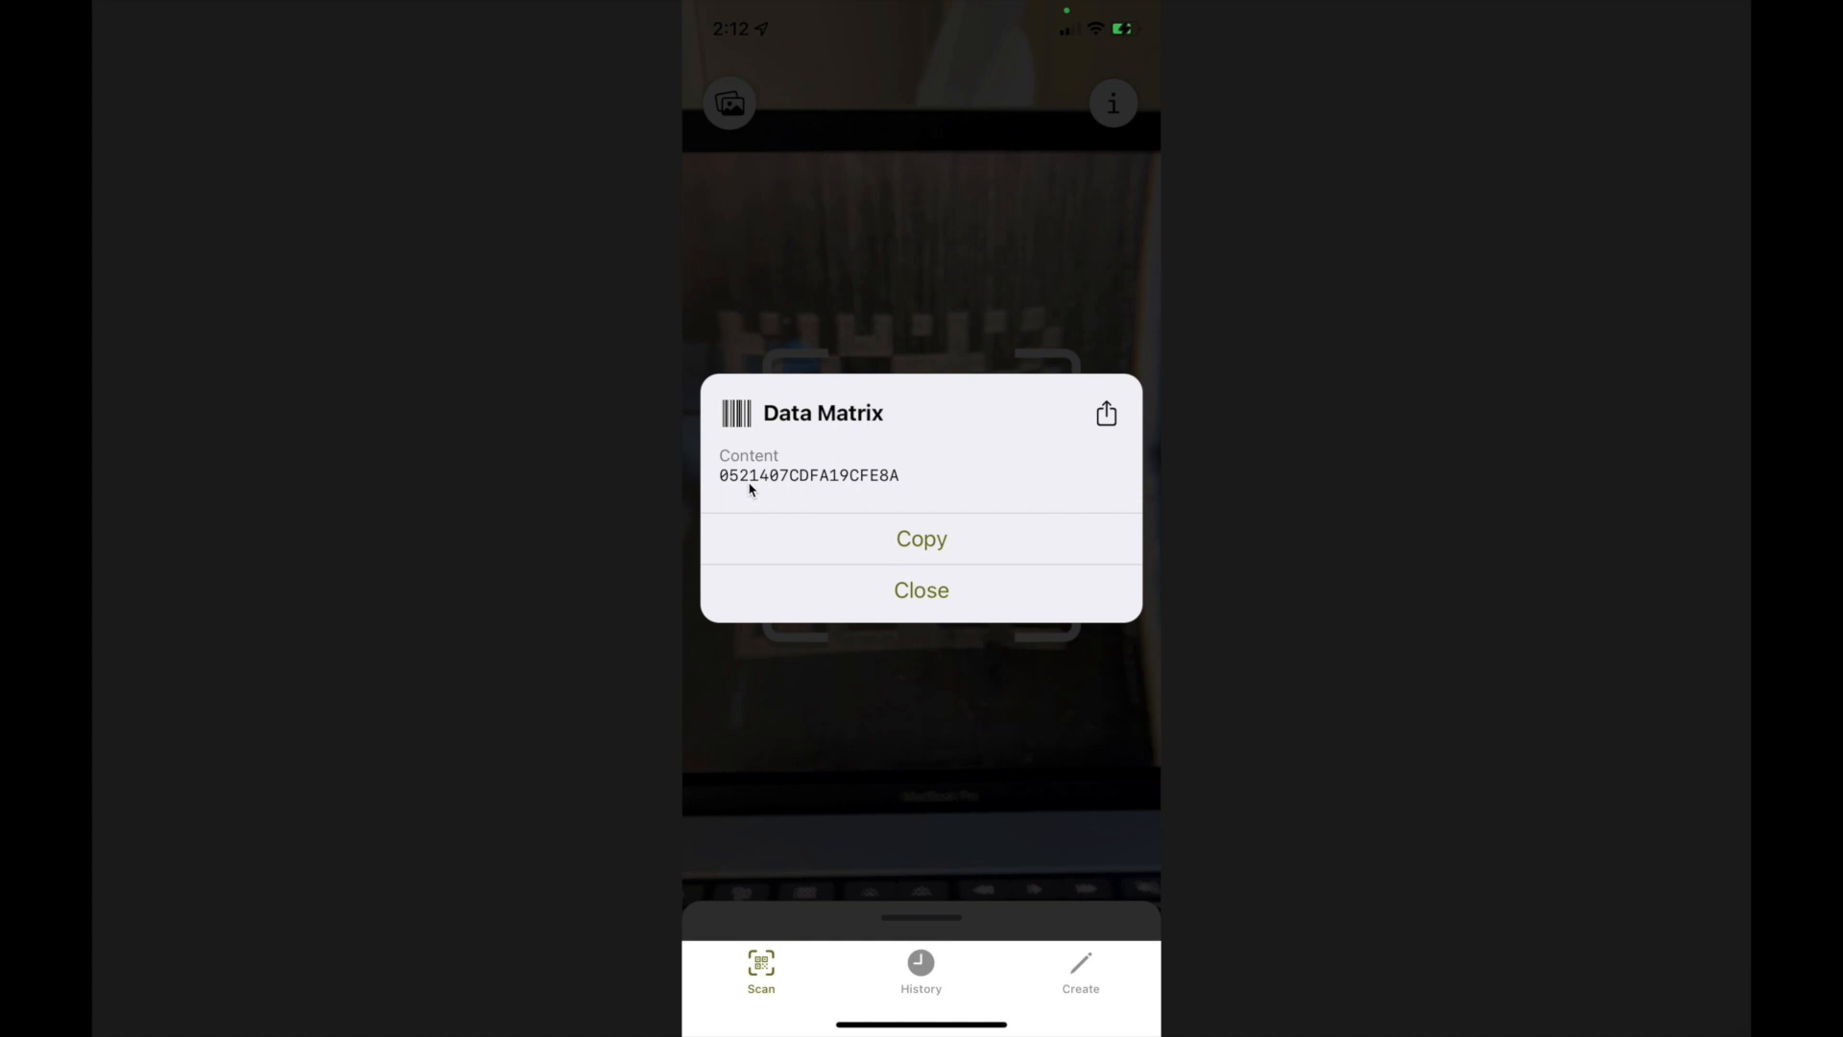
mouse_move(767, 487)
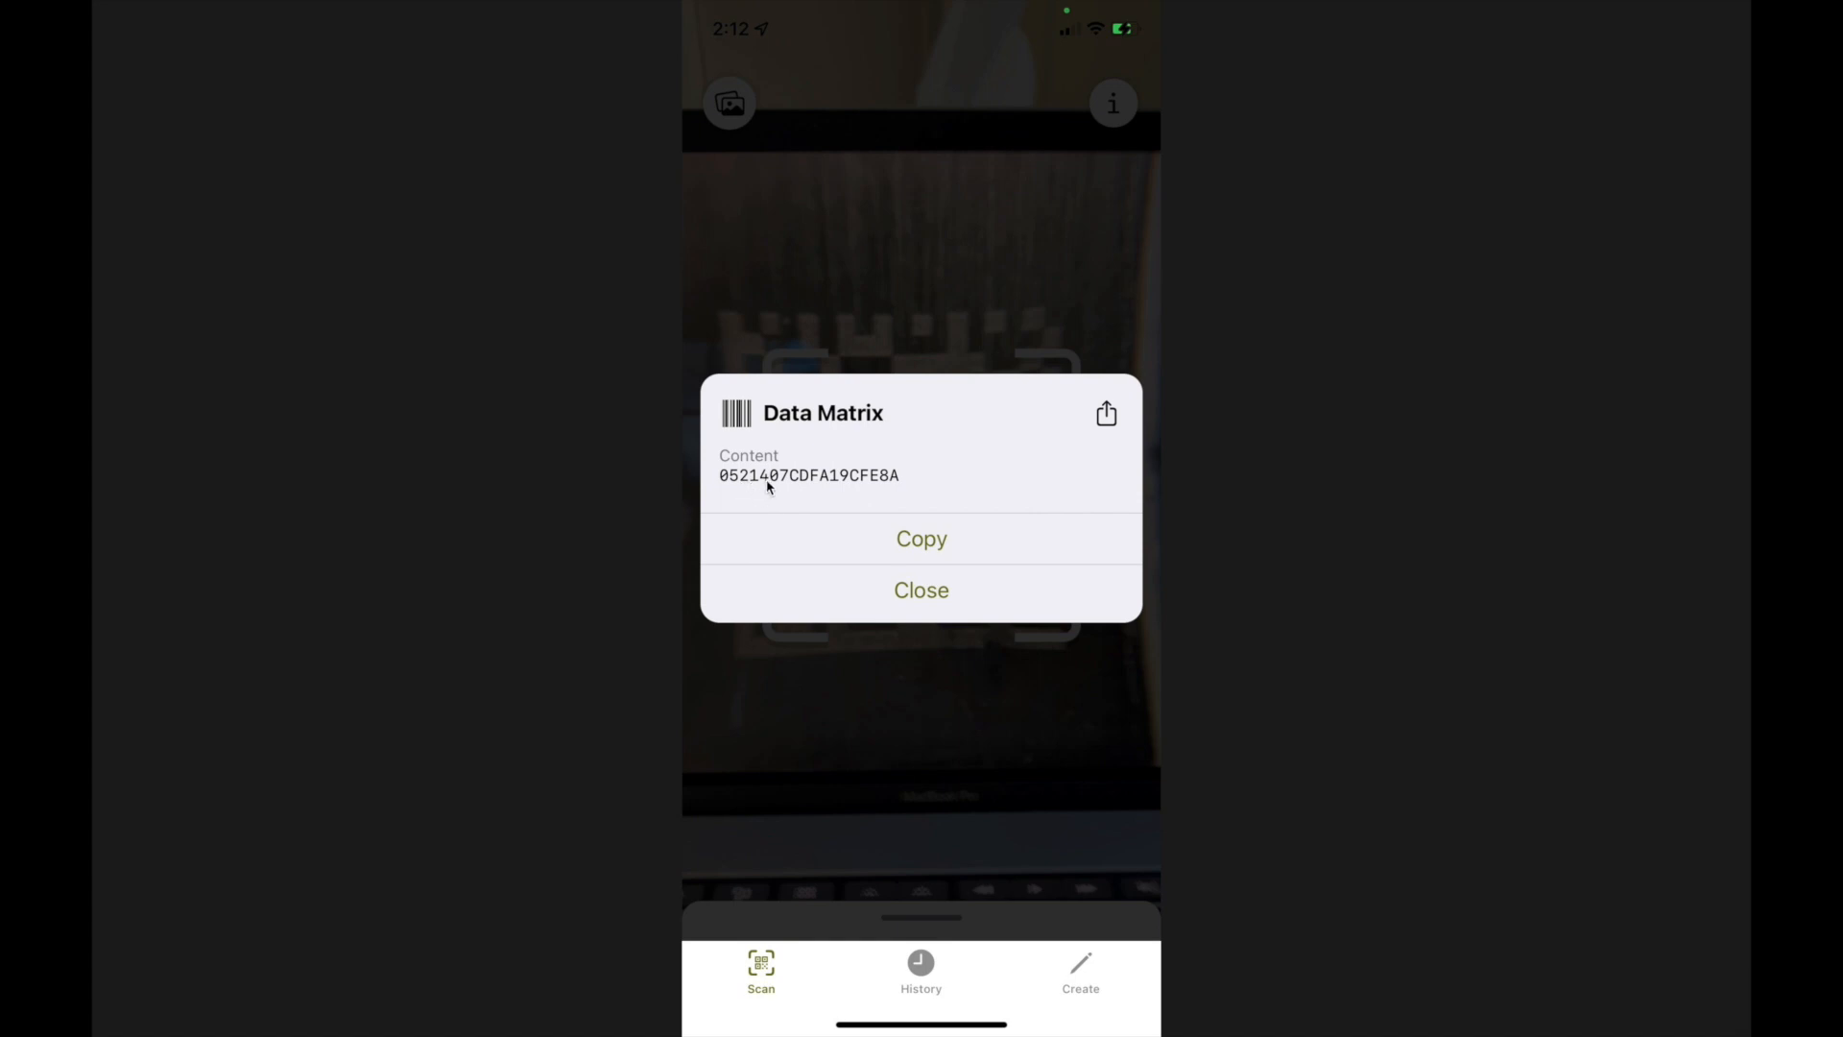
mouse_move(774, 488)
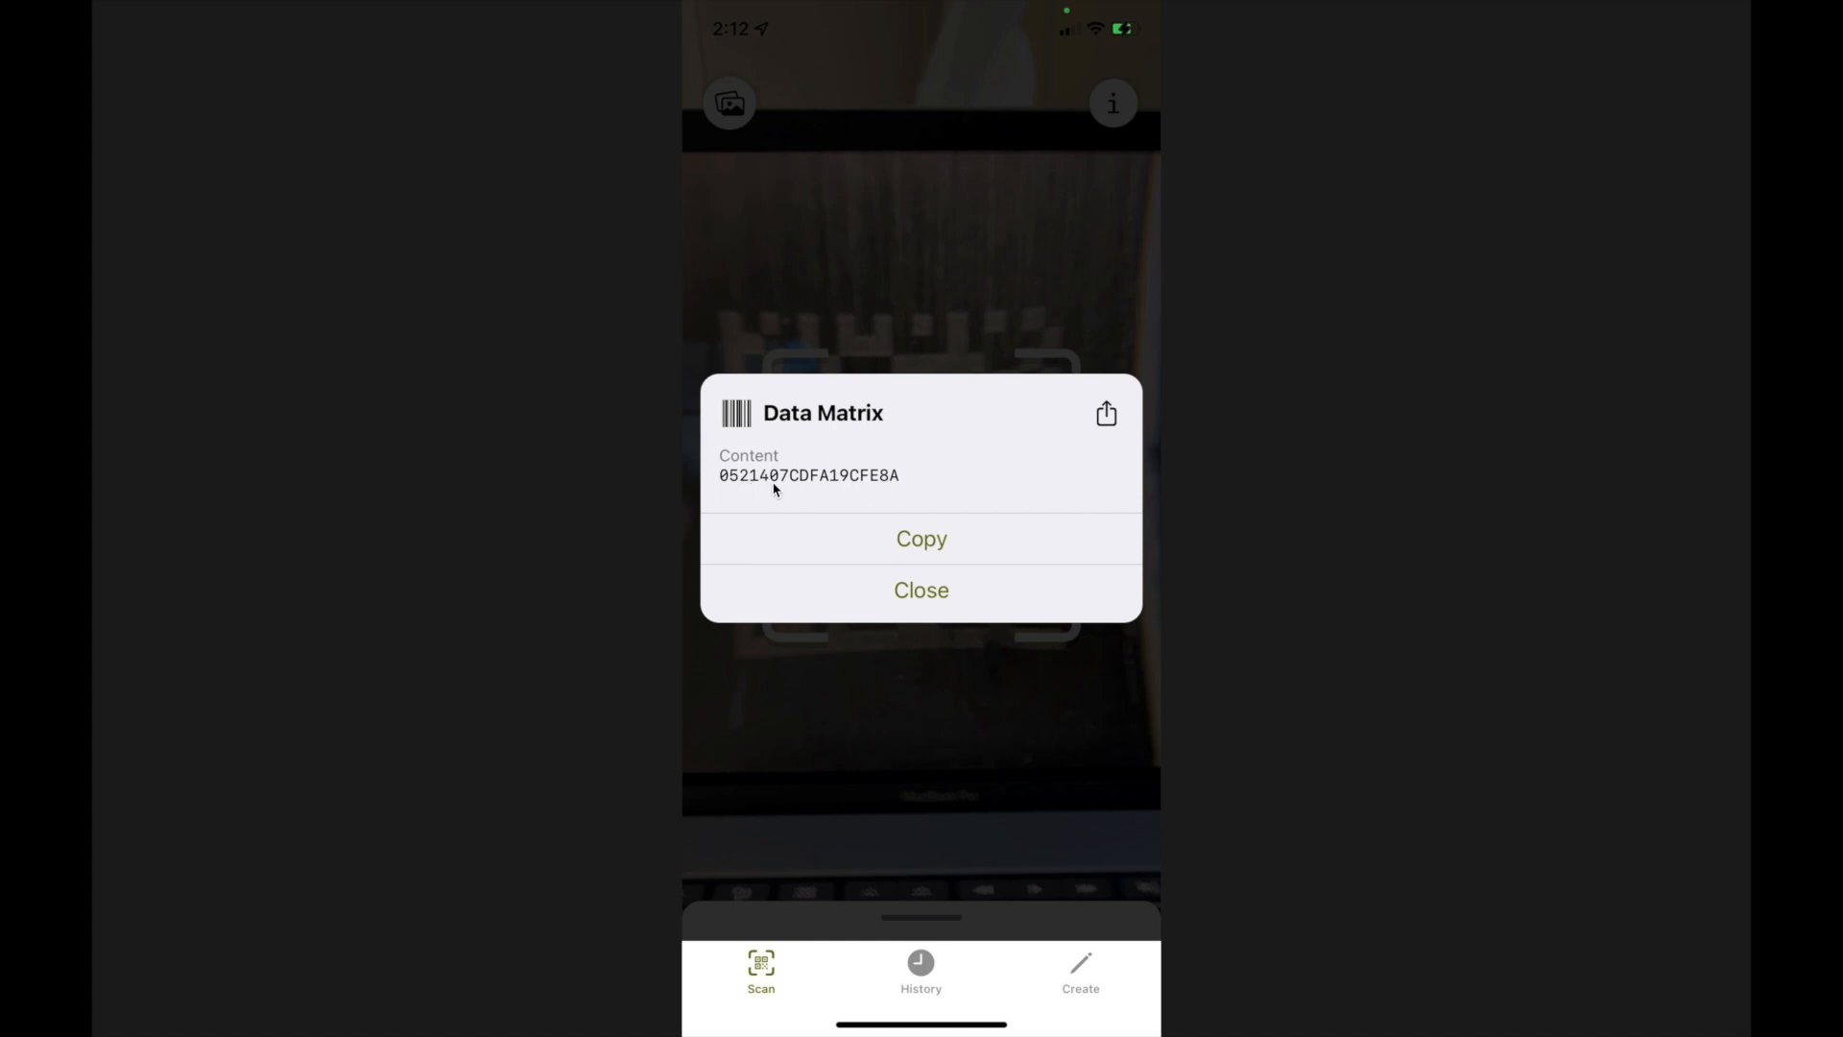